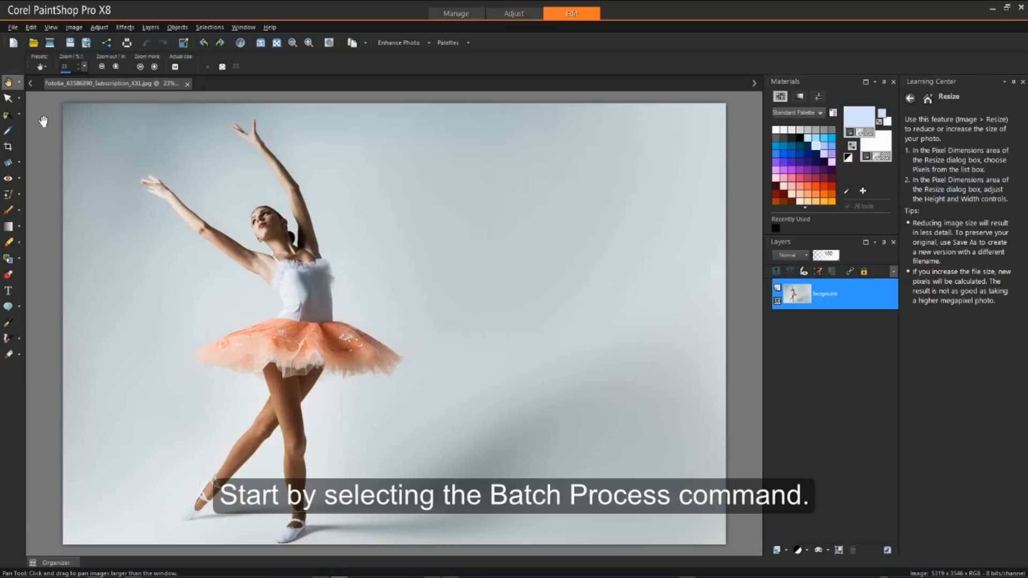
{"action": "mouse_move", "coordinate": [19, 38]}
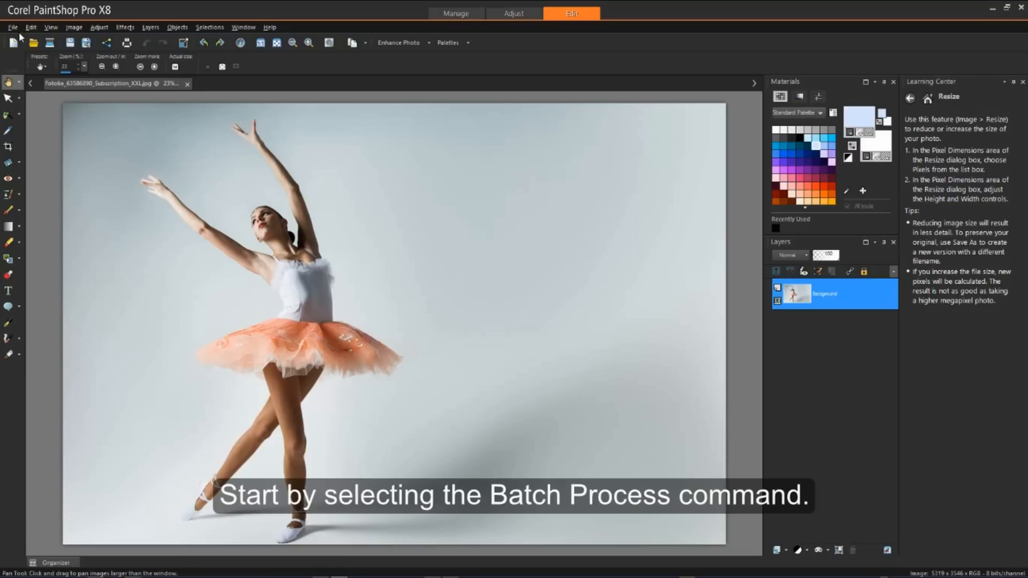
Step: Show the File menu commands where Batch Process is listed
{"action": "left_click", "coordinate": [12, 27]}
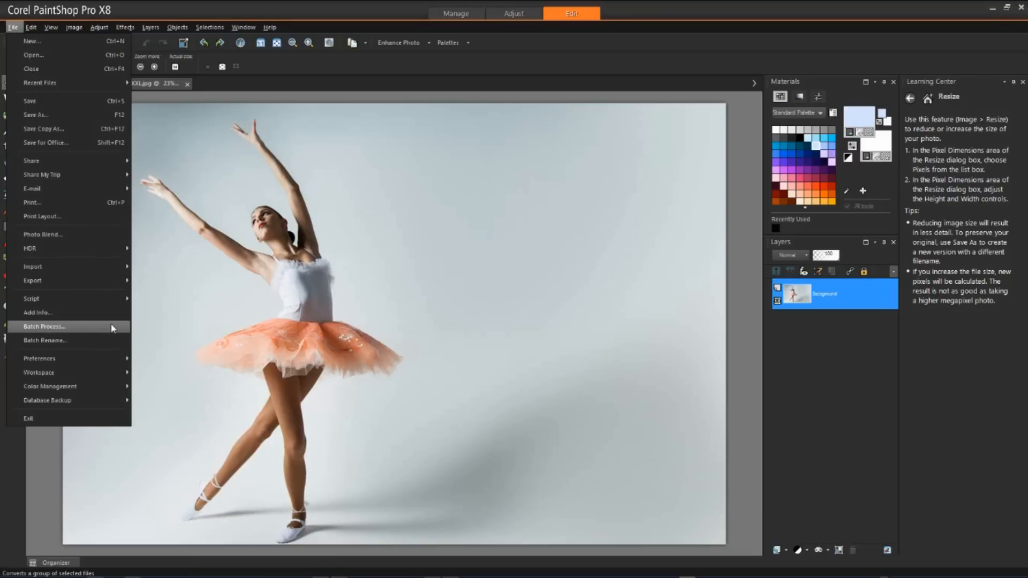
Step: Start Batch Process and queue all four photos from the OLD folder
{"action": "left_click", "coordinate": [43, 327]}
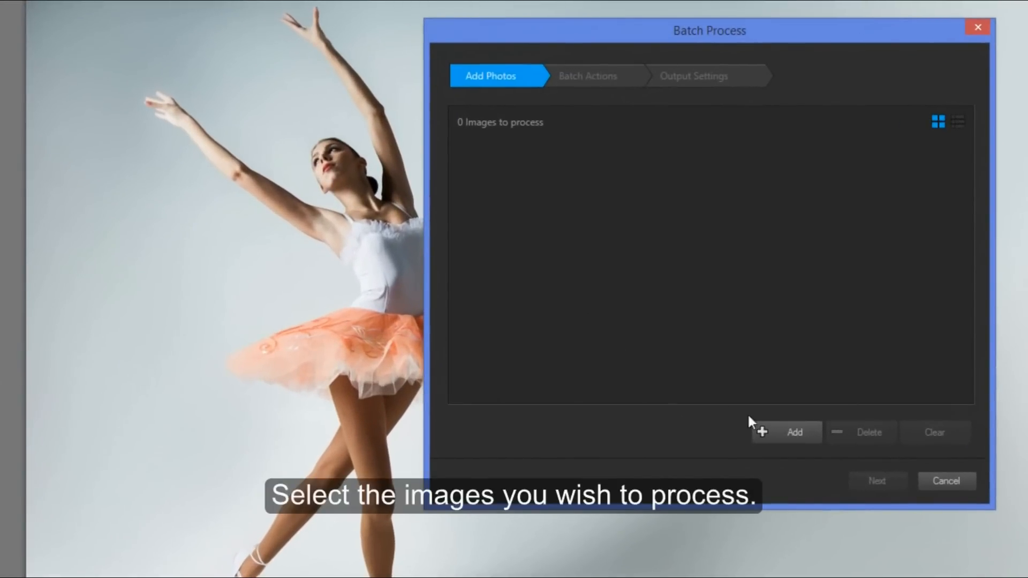
{"action": "left_click", "coordinate": [786, 432]}
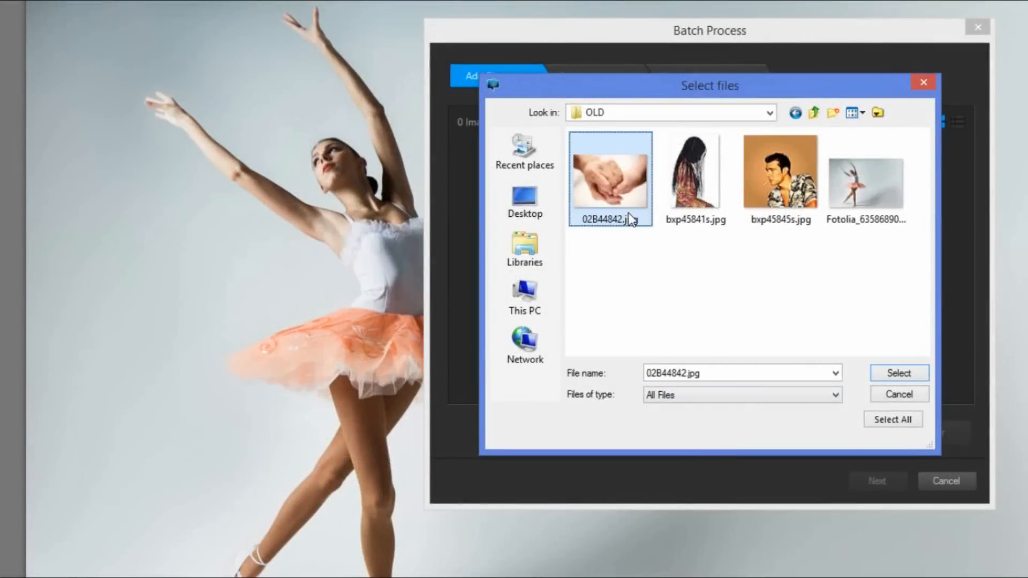
{"action": "left_click", "coordinate": [864, 177]}
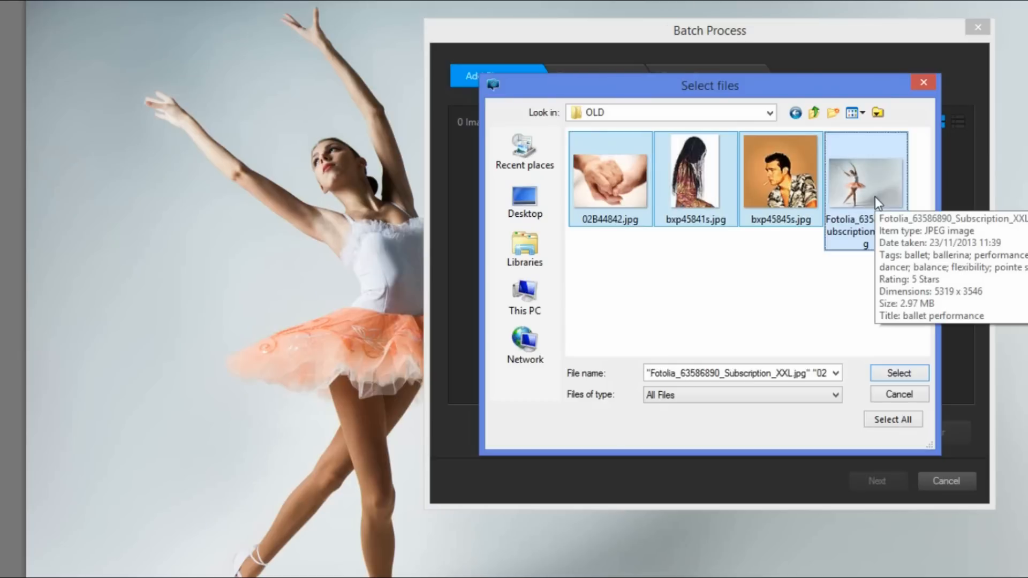
{"action": "left_click", "coordinate": [899, 373]}
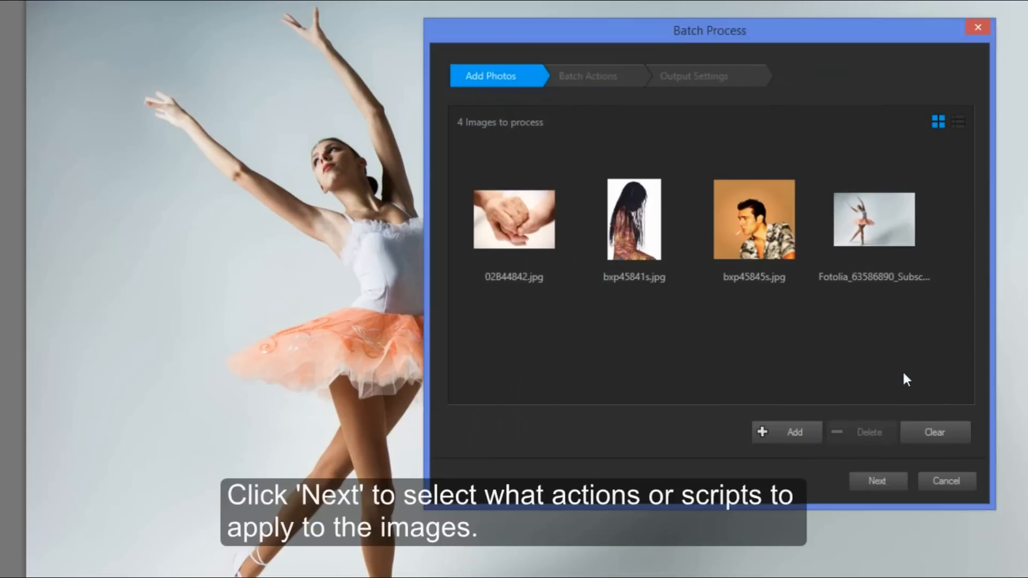
{"action": "mouse_move", "coordinate": [877, 481]}
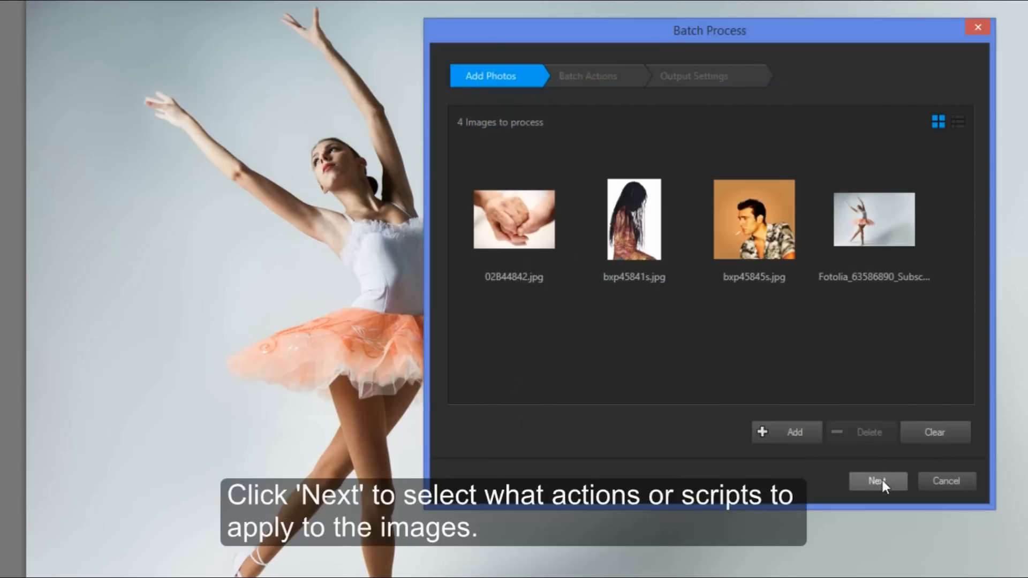
Step: Add a Visible Watermark action at the Batch Actions step and reach its settings
{"action": "left_click", "coordinate": [877, 481]}
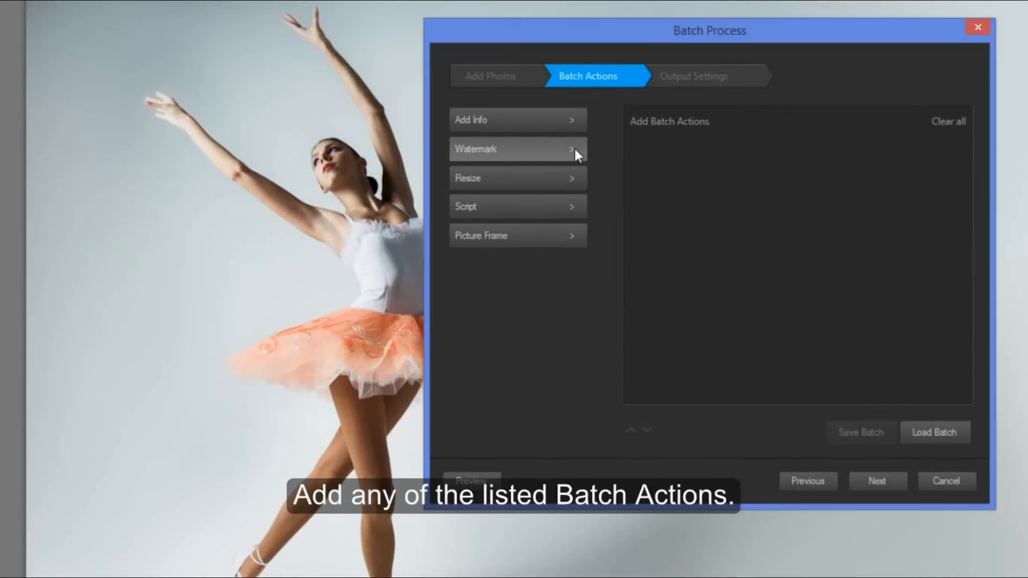
{"action": "left_click", "coordinate": [517, 149]}
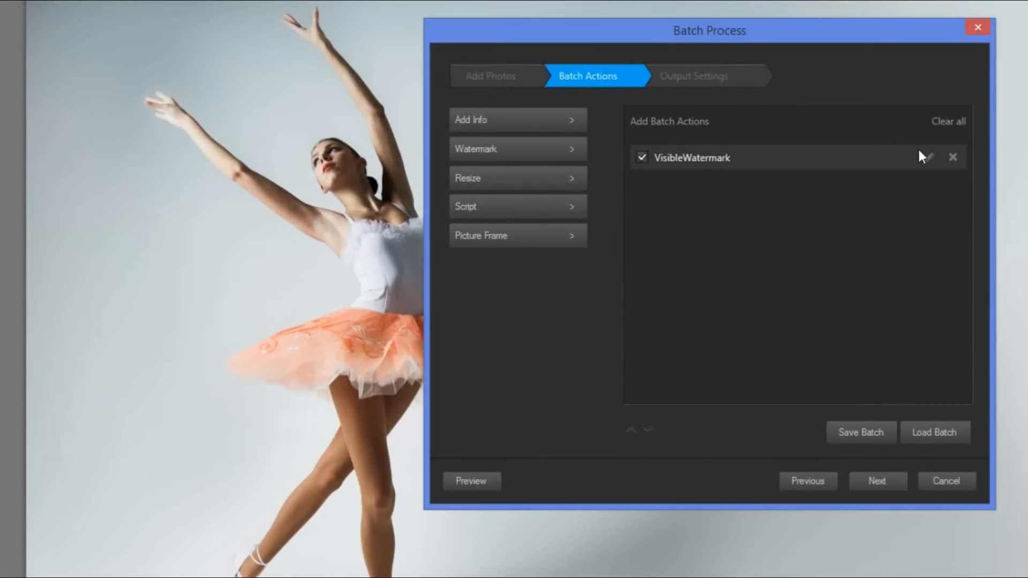
{"action": "left_click", "coordinate": [927, 156]}
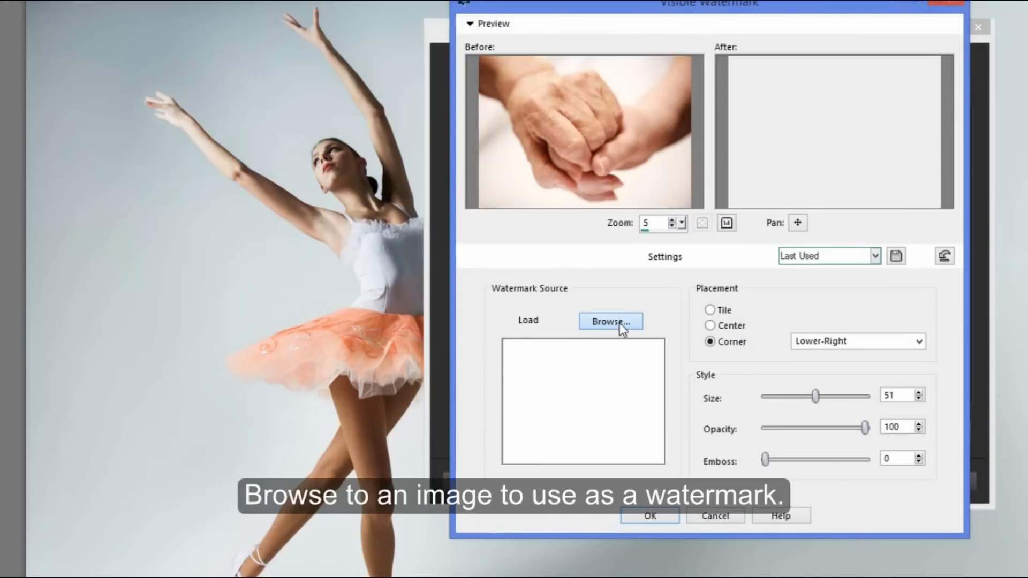
Step: Load a watermark image, set size 65, Tile placement and opacity 41, and accept it
{"action": "left_click", "coordinate": [611, 321]}
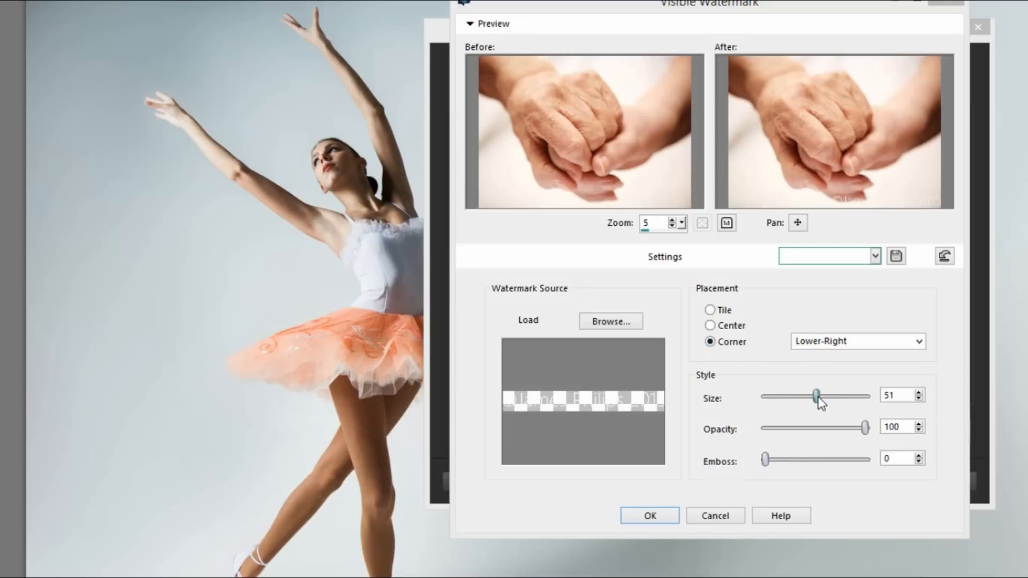
{"action": "left_click_drag", "start_coordinate": [815, 395], "coordinate": [832, 394]}
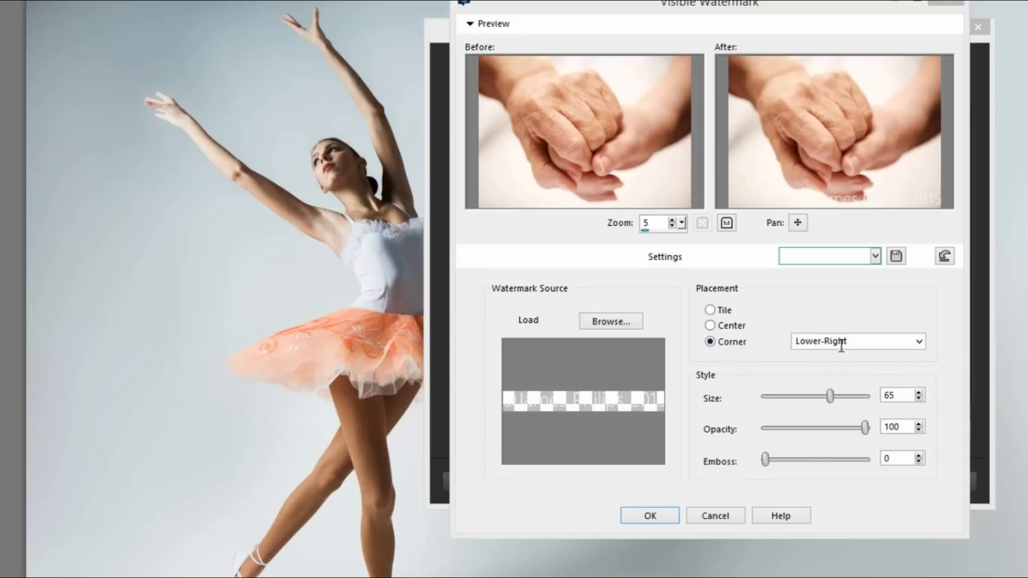
{"action": "left_click", "coordinate": [710, 325]}
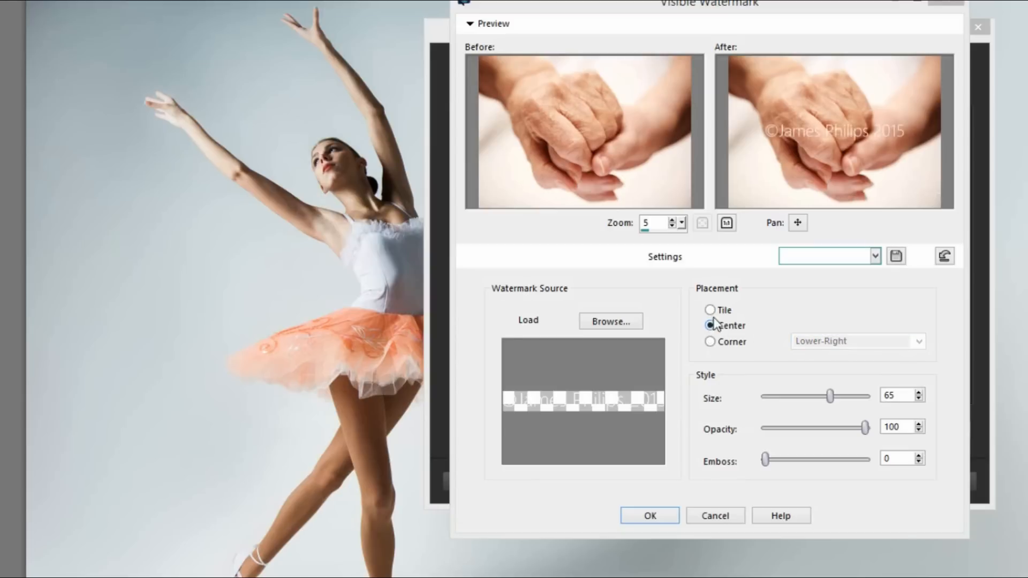
{"action": "left_click", "coordinate": [710, 309]}
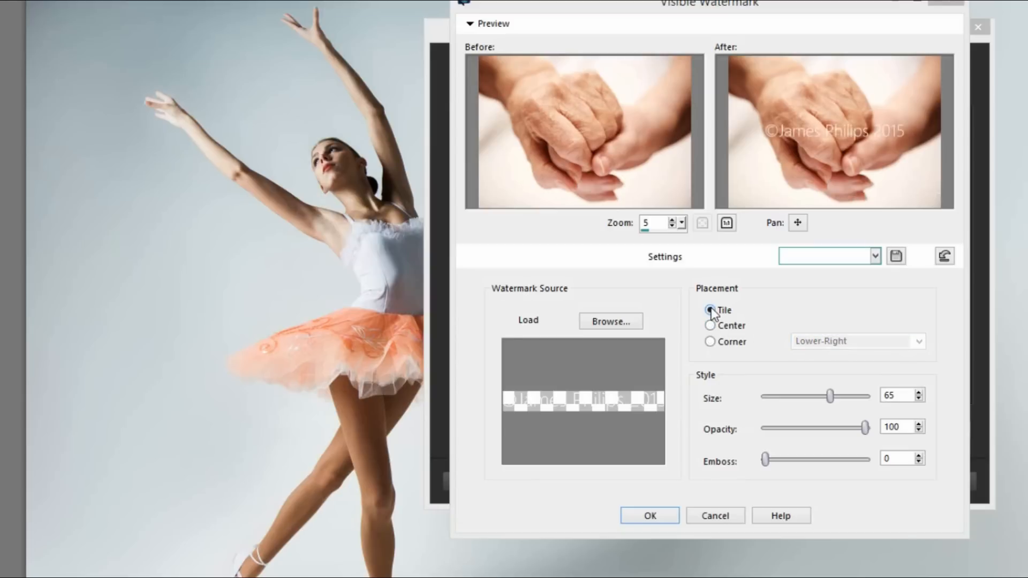
{"action": "left_click", "coordinate": [710, 310]}
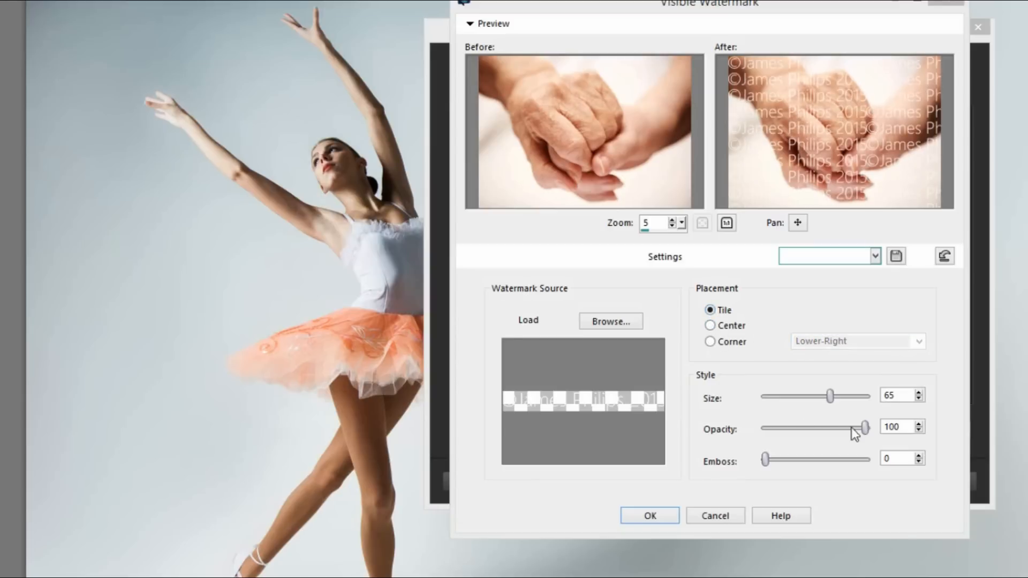
{"action": "left_click_drag", "start_coordinate": [865, 427], "coordinate": [806, 428]}
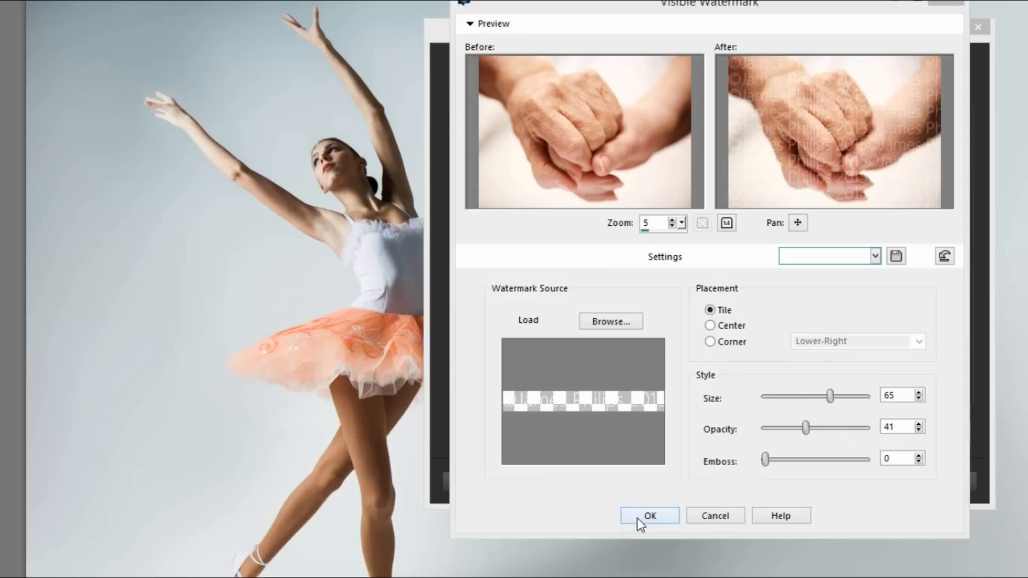
{"action": "left_click", "coordinate": [649, 516]}
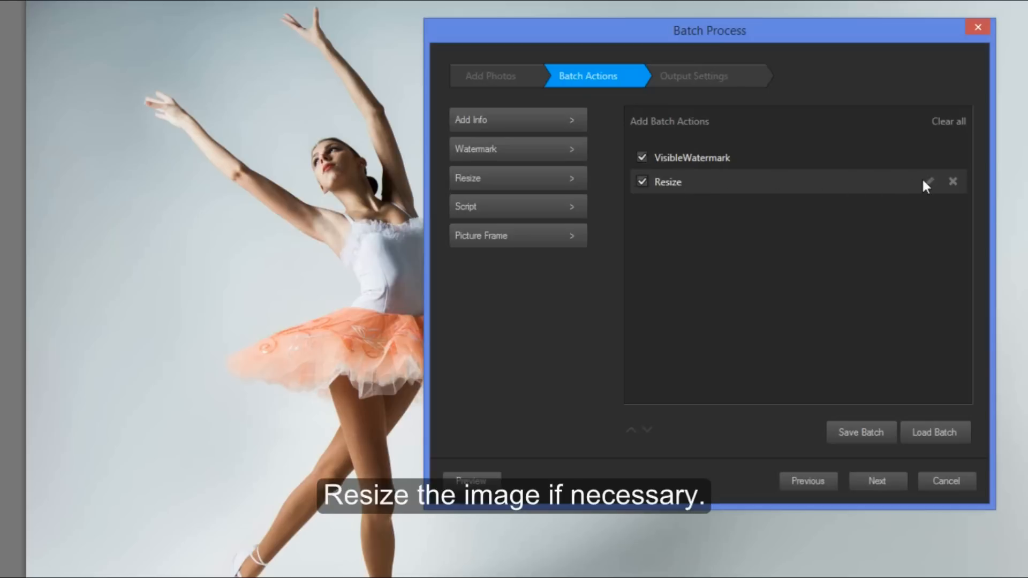
Step: Accept the Resize action's print-size settings and bring up the batch Scripts list
{"action": "left_click", "coordinate": [927, 182]}
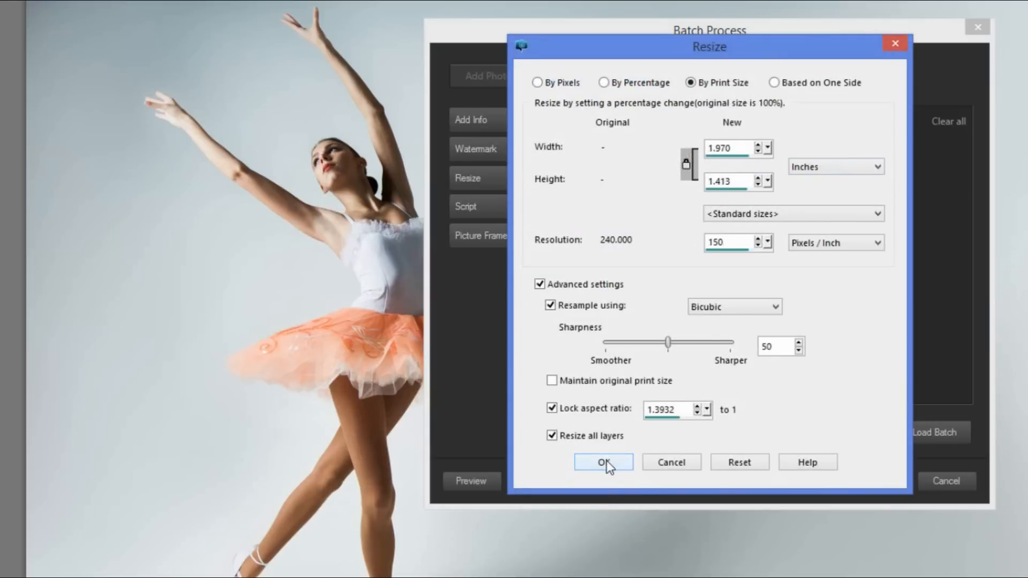
{"action": "left_click", "coordinate": [603, 462]}
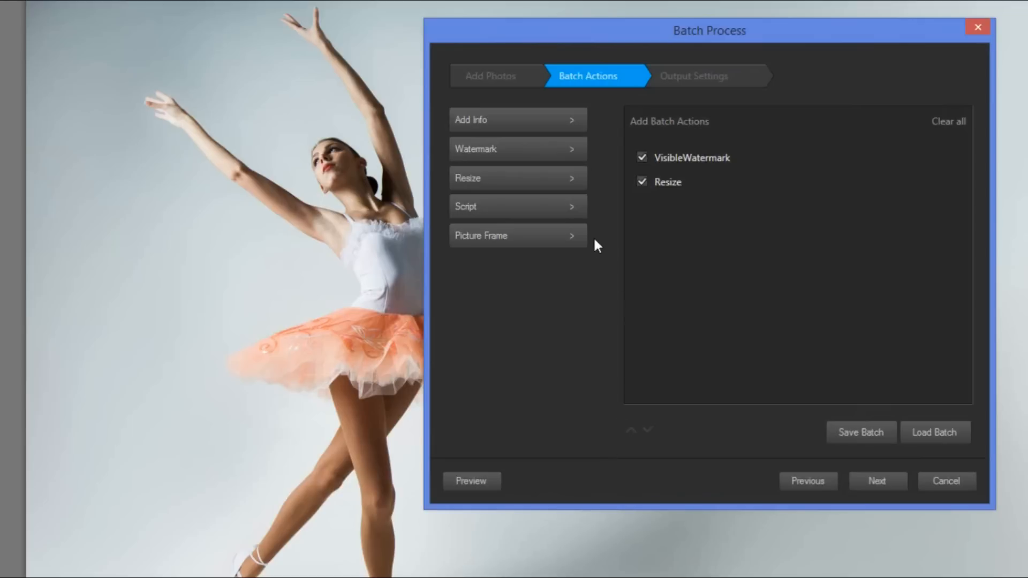
{"action": "mouse_move", "coordinate": [573, 213]}
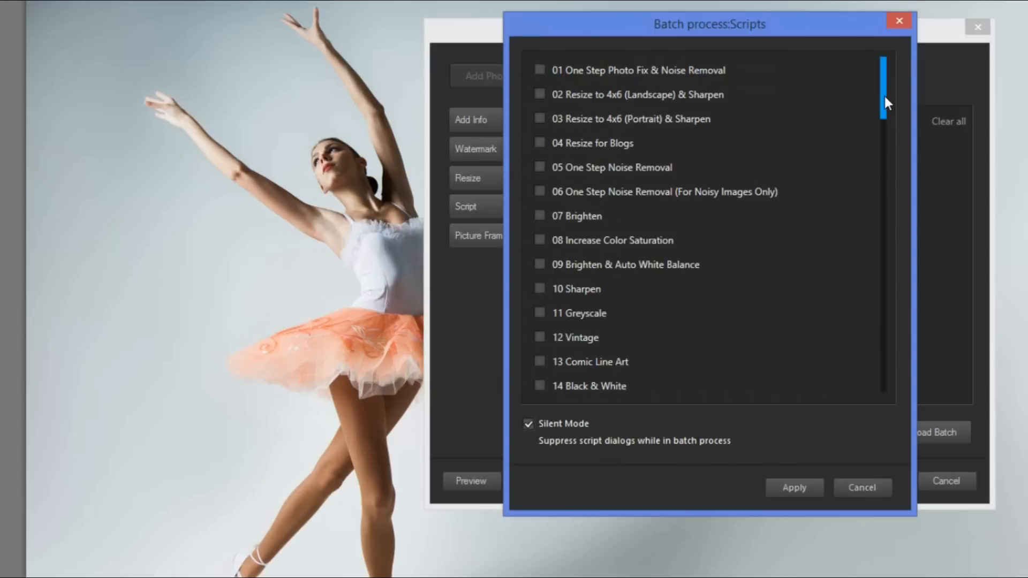
Step: Tick the 12 Vintage script in Silent Mode and apply it to the batch
{"action": "scroll", "scroll_direction": "down", "scroll_amount": 3}
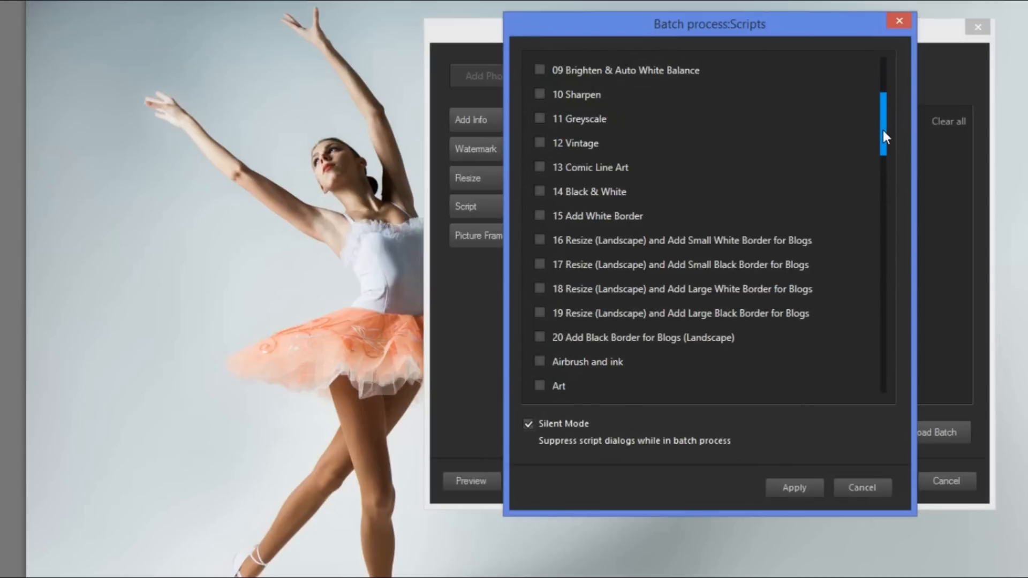
{"action": "left_click", "coordinate": [540, 143]}
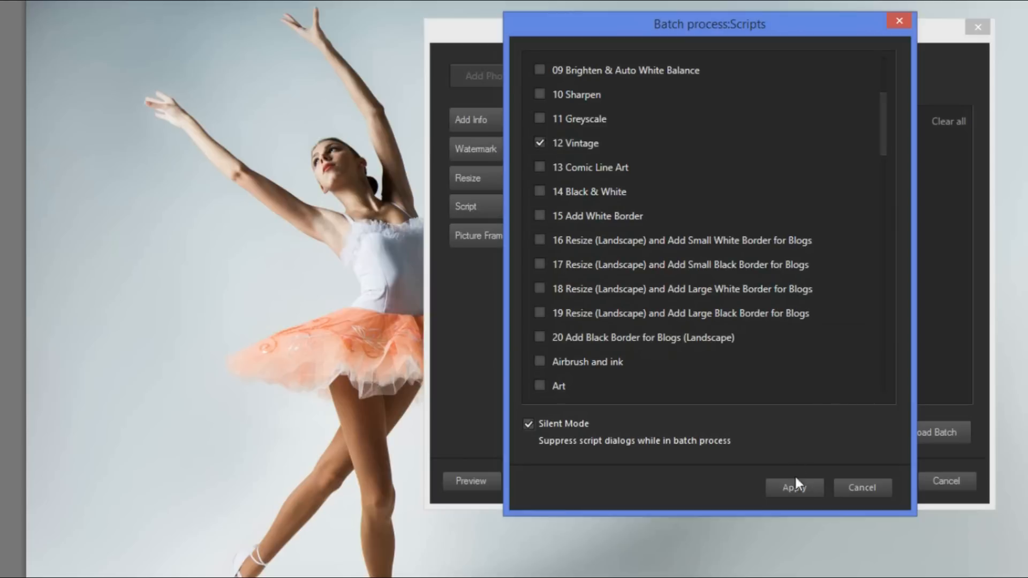
{"action": "left_click", "coordinate": [793, 488]}
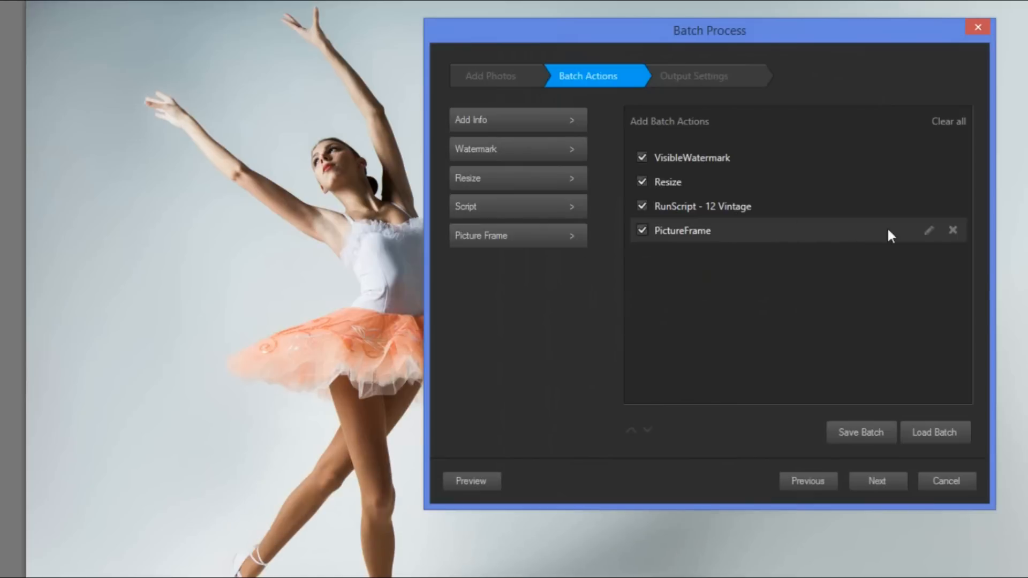
Step: Choose a different frame style for the Picture Frame action and confirm it
{"action": "left_click", "coordinate": [928, 230]}
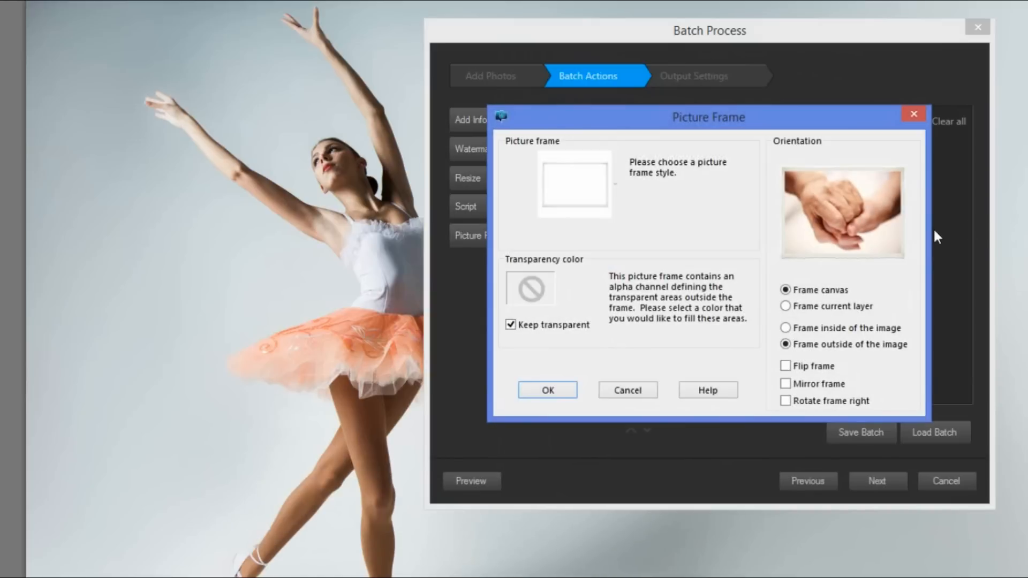
{"action": "mouse_move", "coordinate": [574, 186]}
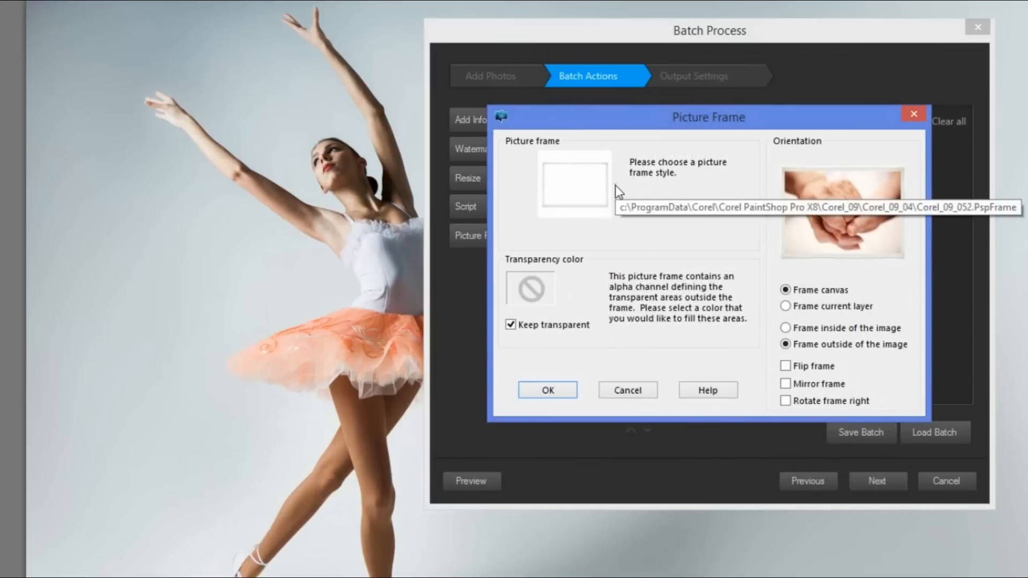
{"action": "left_click", "coordinate": [573, 184]}
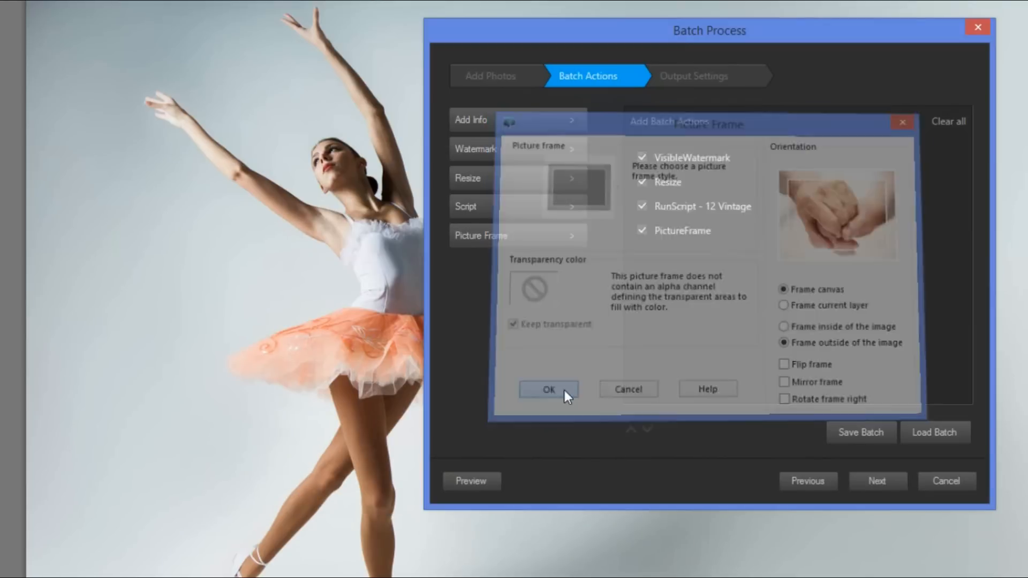
{"action": "left_click", "coordinate": [549, 391]}
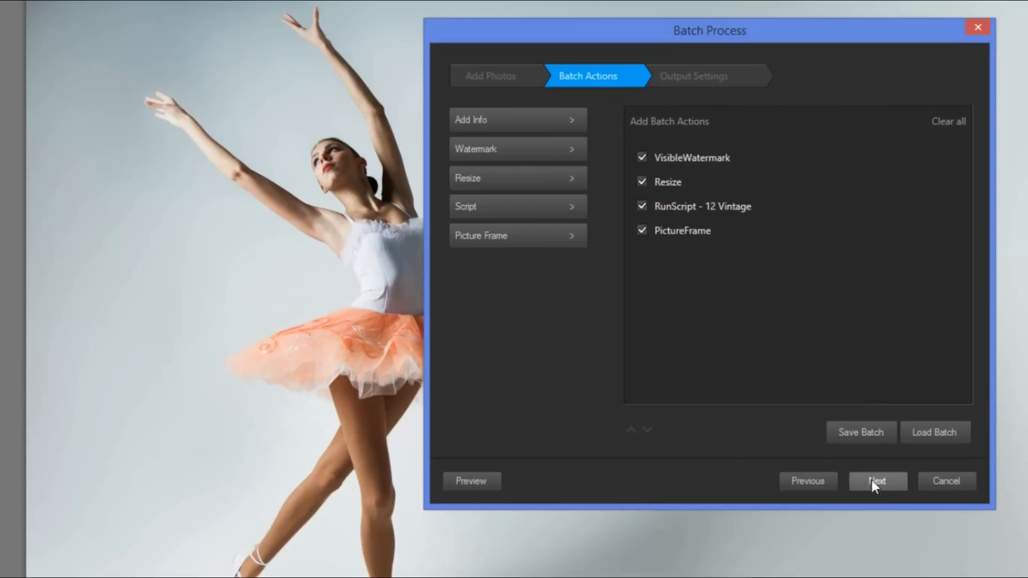
Step: Reach Output Settings with a new destination folder and keep original filenames
{"action": "left_click", "coordinate": [877, 481]}
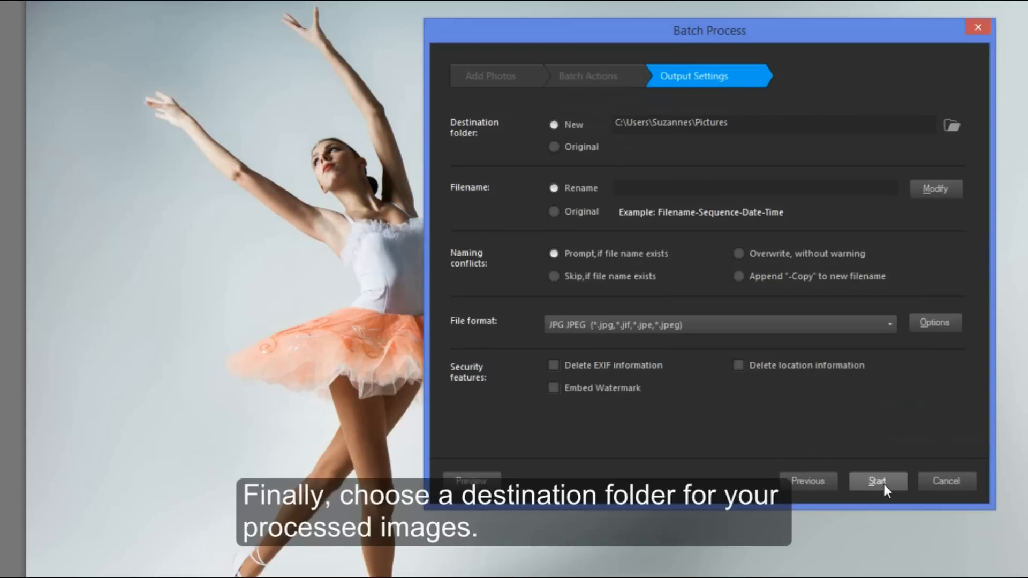
{"action": "mouse_move", "coordinate": [882, 392]}
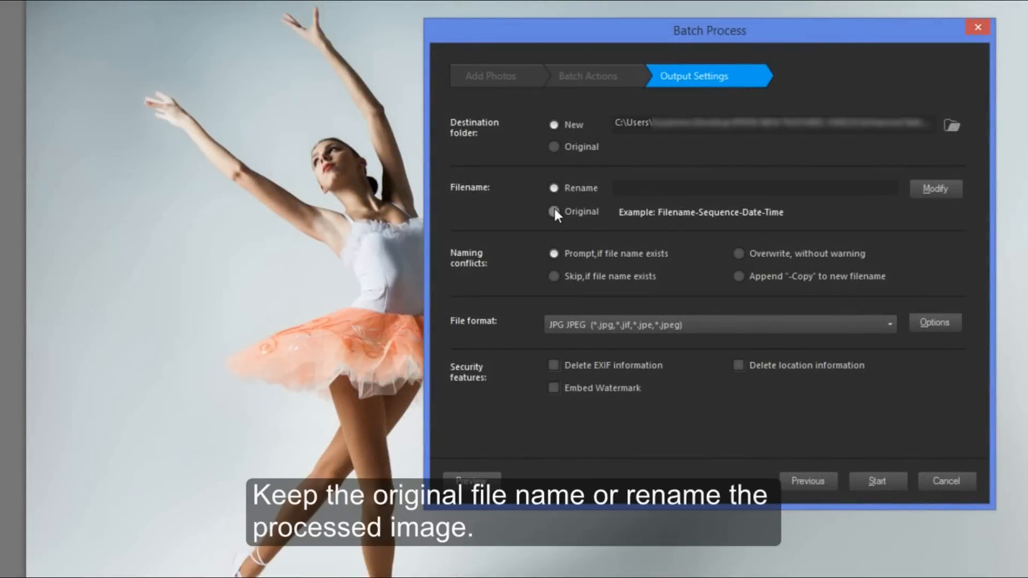
{"action": "left_click", "coordinate": [554, 212]}
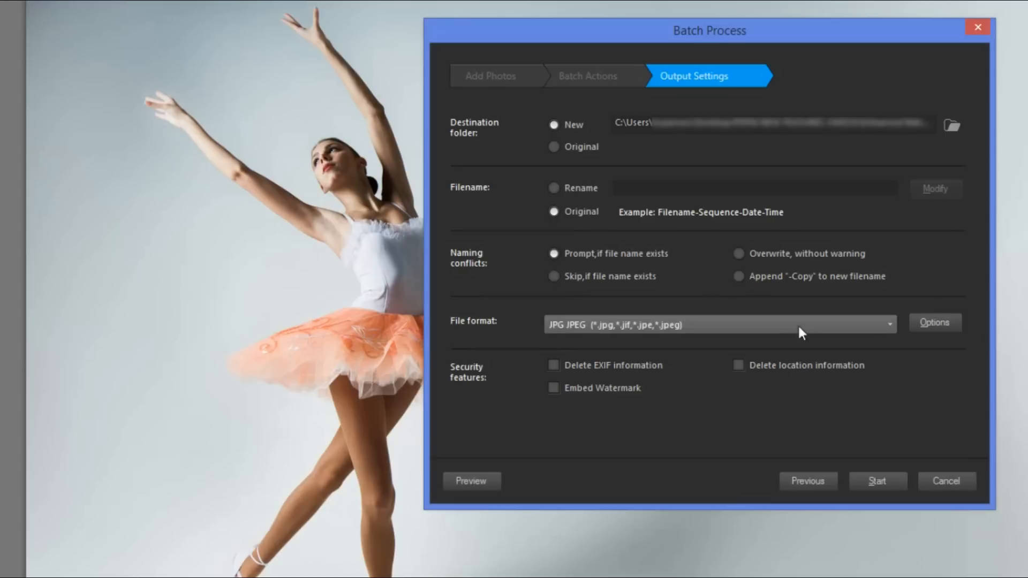
Step: Set JPG JPEG output and delete EXIF and location information from the photos
{"action": "left_click", "coordinate": [889, 325]}
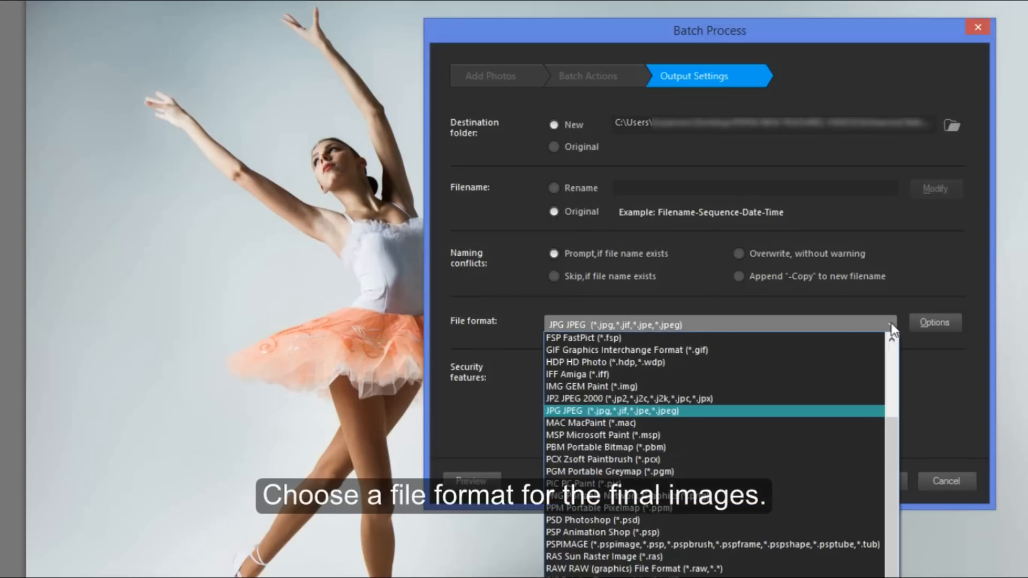
{"action": "left_click", "coordinate": [612, 411]}
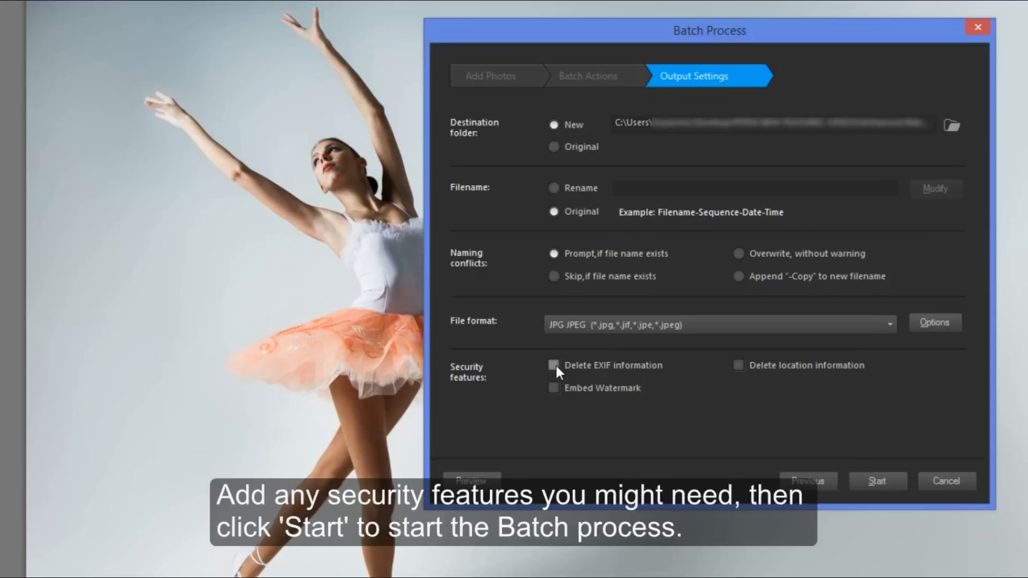
{"action": "left_click", "coordinate": [555, 365]}
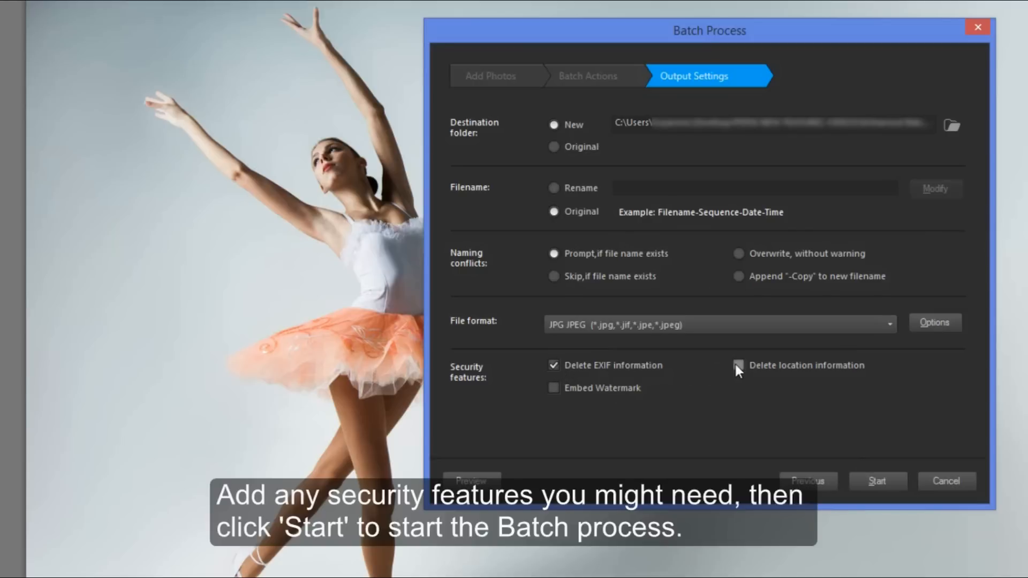
{"action": "left_click", "coordinate": [739, 366]}
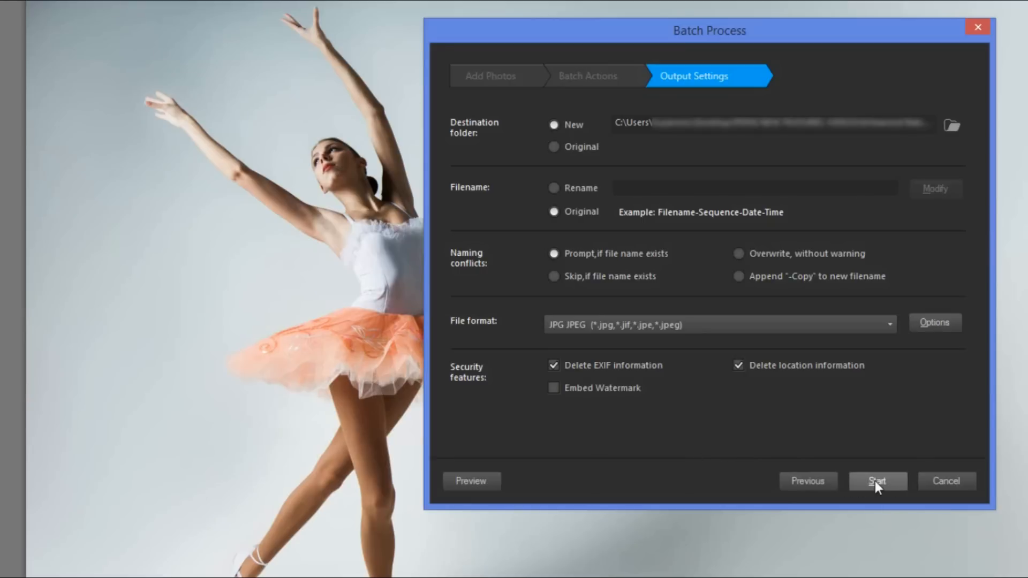
Step: Start processing with Auto-Preserve Original kept at 'Yes. Do this every time'
{"action": "left_click", "coordinate": [877, 481]}
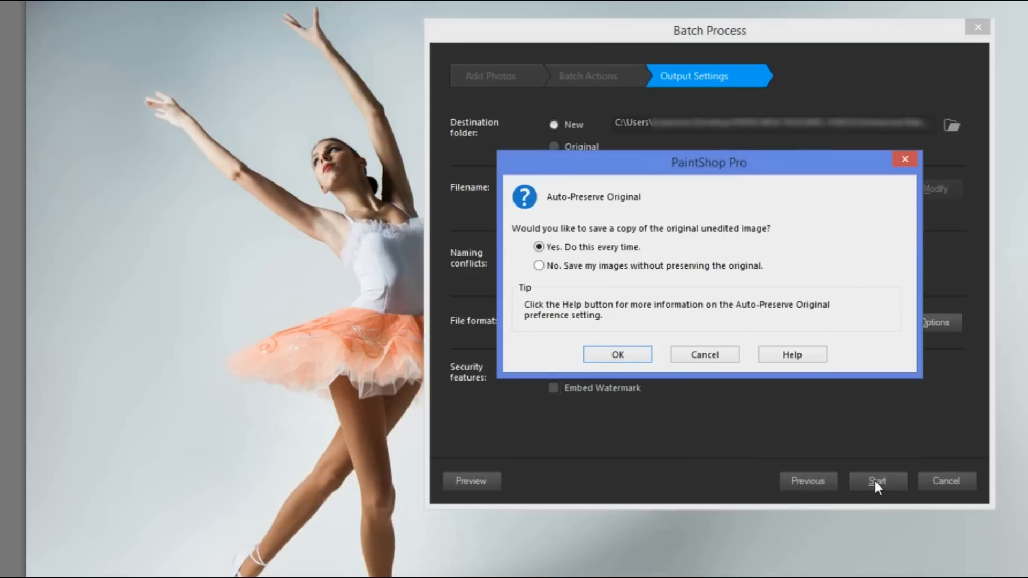
{"action": "left_click", "coordinate": [616, 353]}
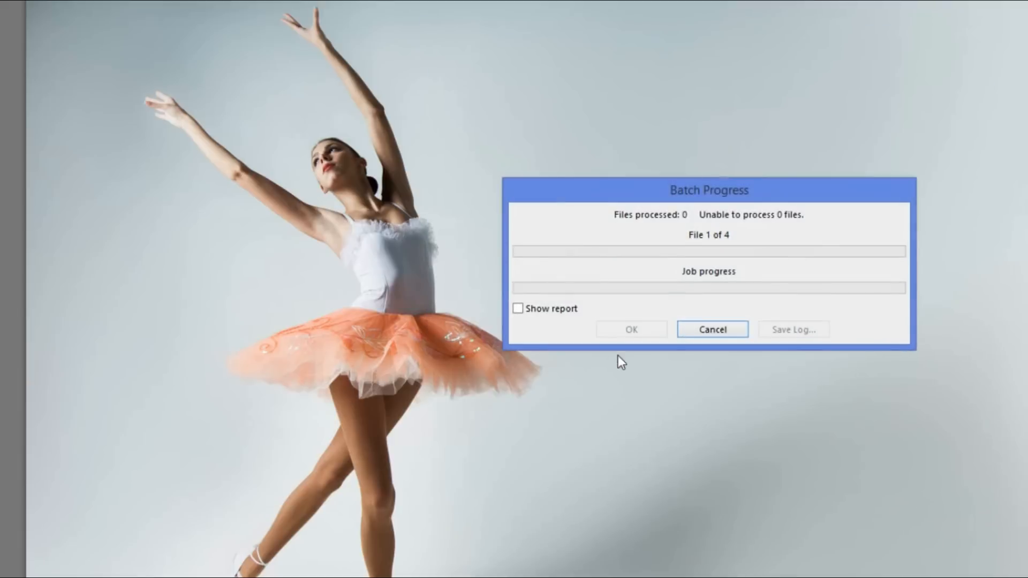